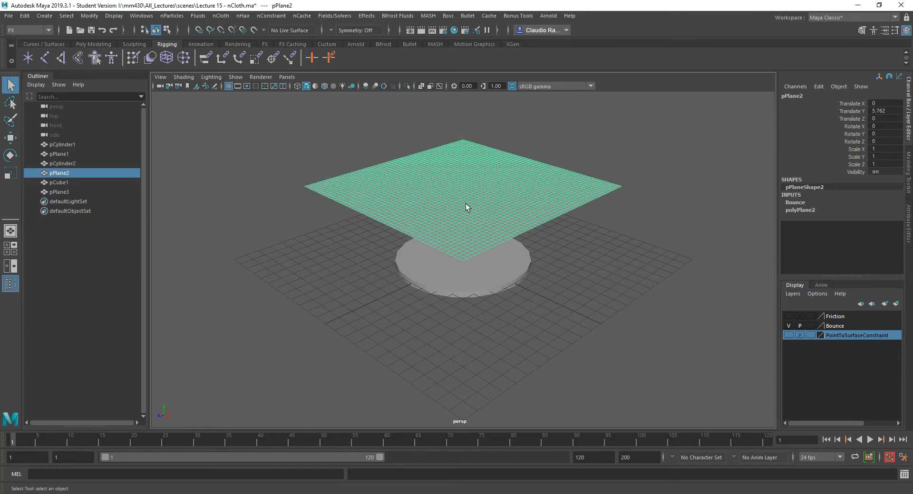
{"action": "mouse_move", "coordinate": [476, 277]}
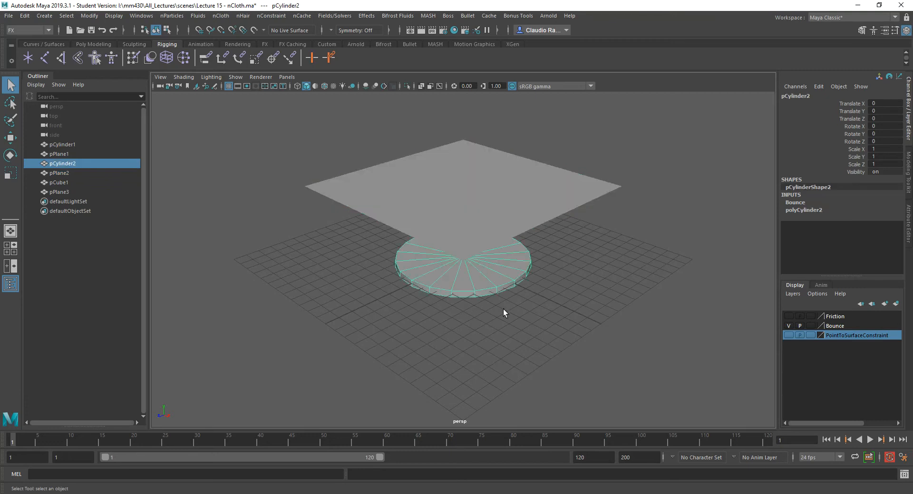
Raise polyPlane2's Subdivisions Width and Height together to densify the plane mesh
{"action": "left_click_drag", "start_coordinate": [503, 313], "coordinate": [509, 322]}
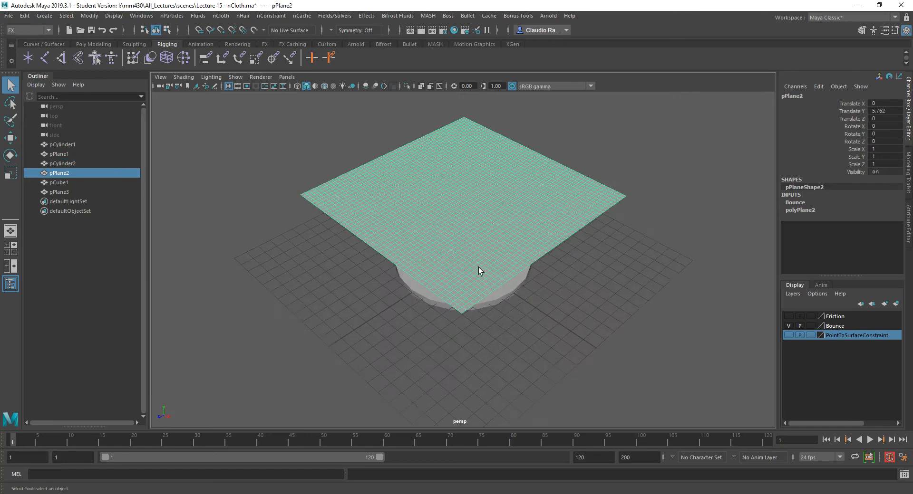
{"action": "left_click", "coordinate": [800, 210]}
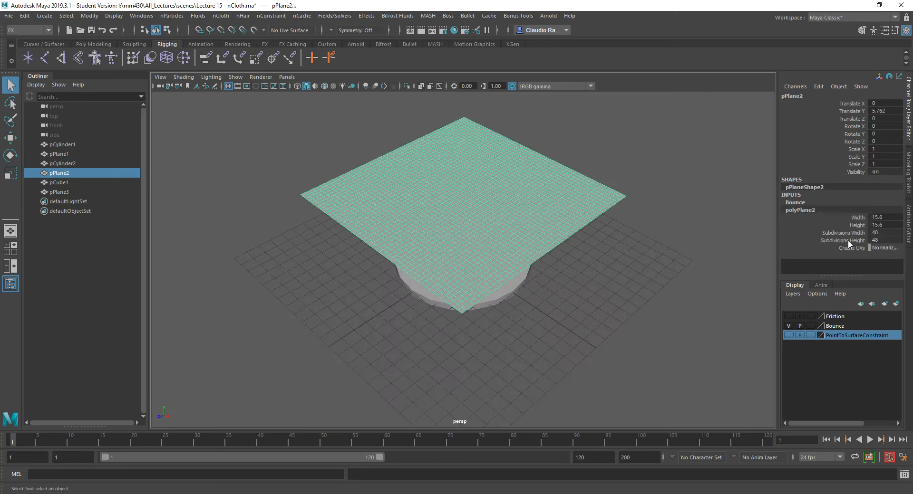
{"action": "left_click", "coordinate": [842, 233]}
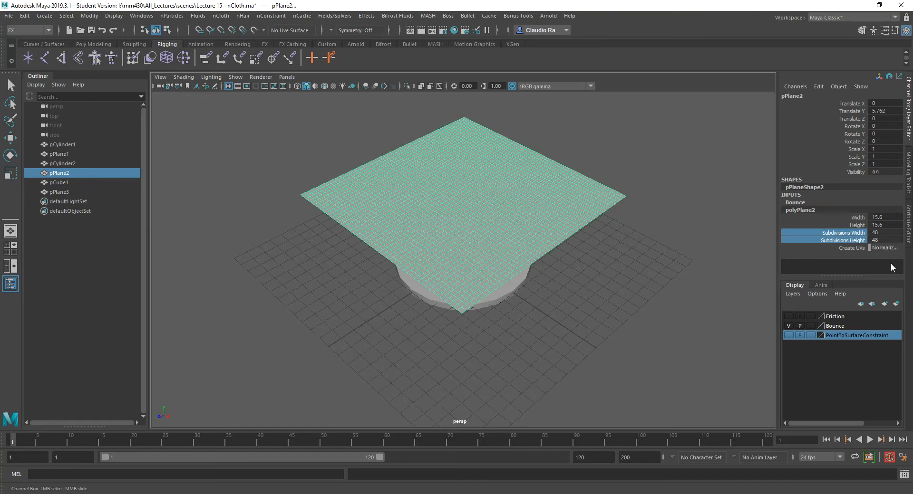
{"action": "mouse_move", "coordinate": [673, 259]}
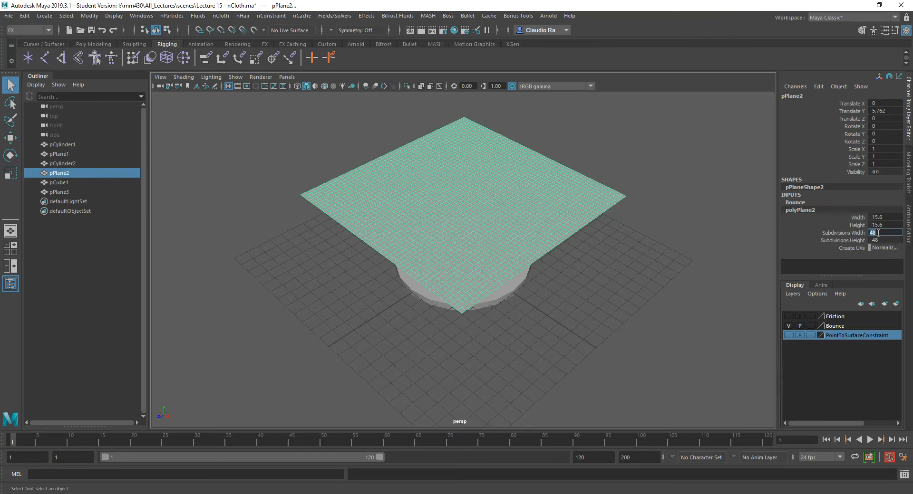
{"action": "left_click", "coordinate": [700, 238]}
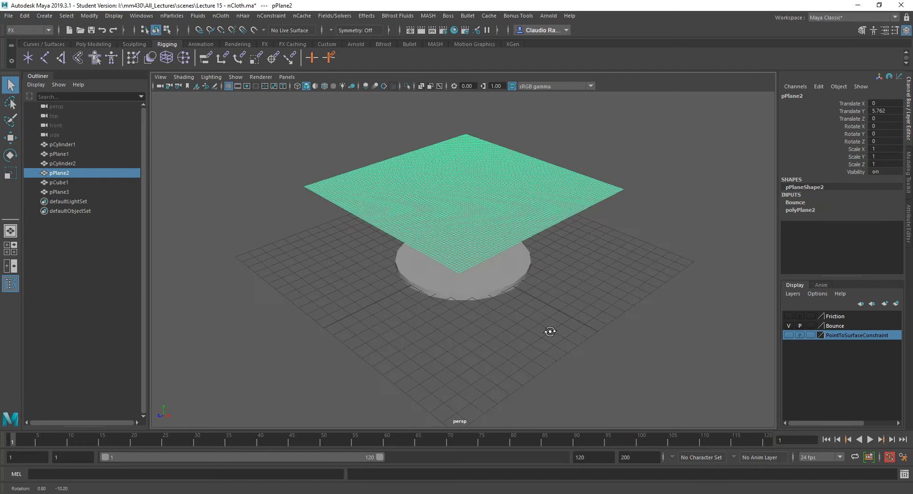
{"action": "left_click_drag", "start_coordinate": [549, 332], "coordinate": [505, 253]}
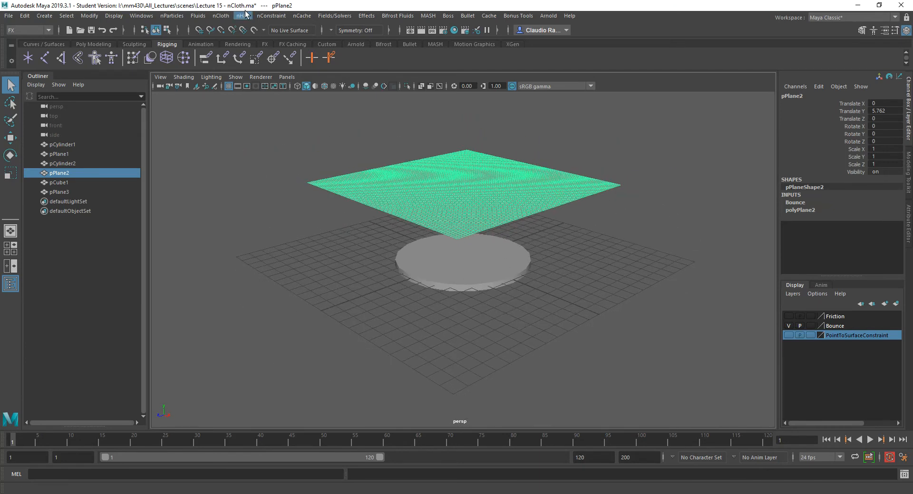
Make pPlane2 an nCloth and pCylinder2 a passive collider, then start playback
{"action": "left_click", "coordinate": [220, 15]}
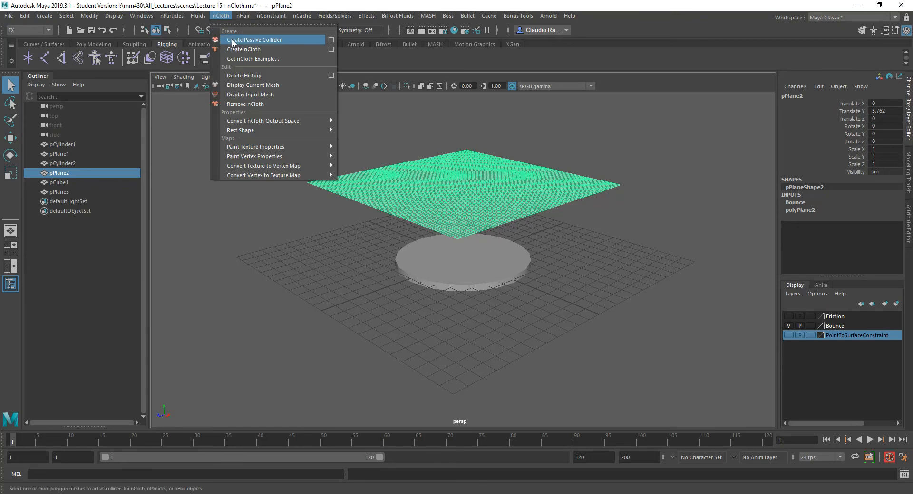
{"action": "left_click", "coordinate": [243, 49]}
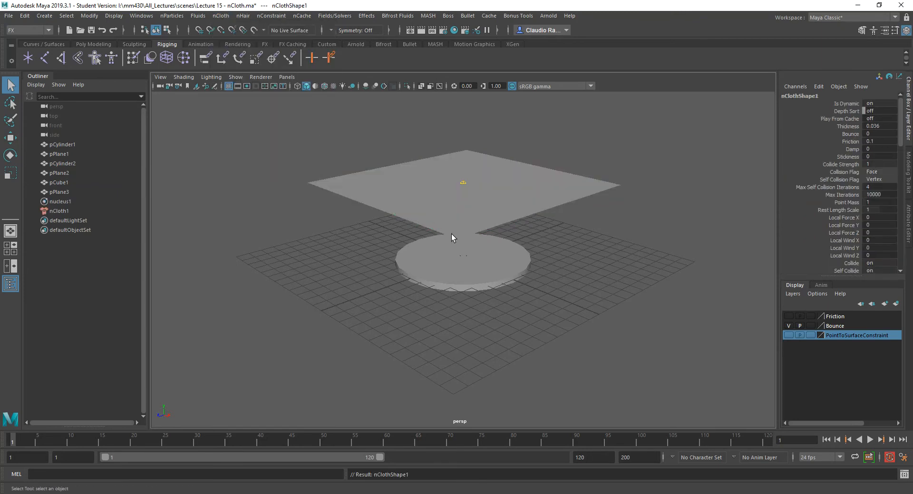
{"action": "left_click", "coordinate": [220, 15]}
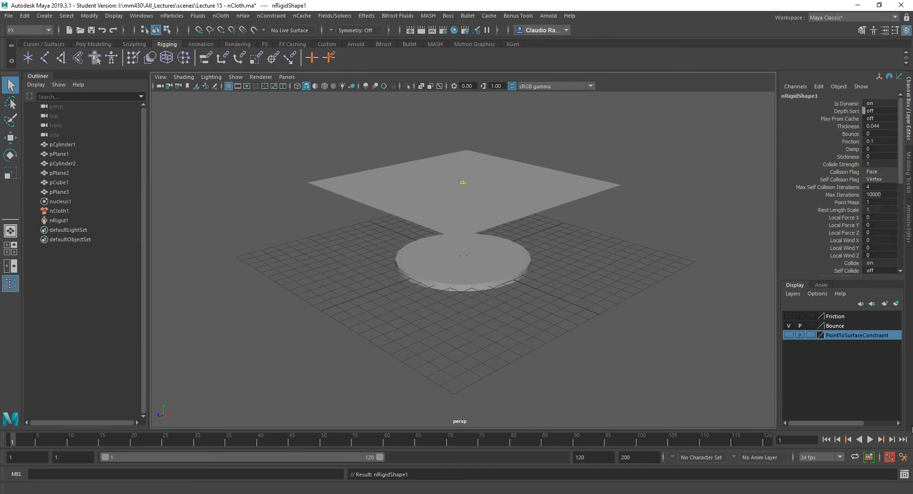
{"action": "left_click", "coordinate": [870, 439]}
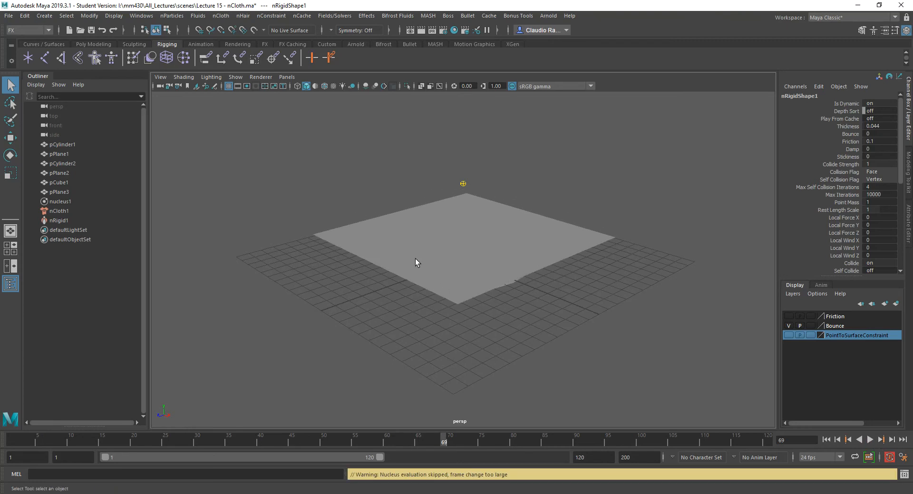
{"action": "mouse_move", "coordinate": [524, 342]}
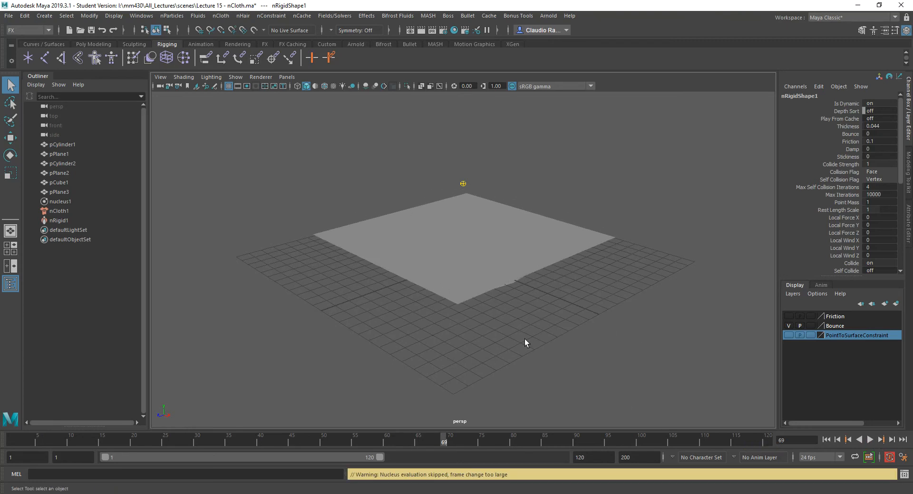
{"action": "mouse_move", "coordinate": [492, 268]}
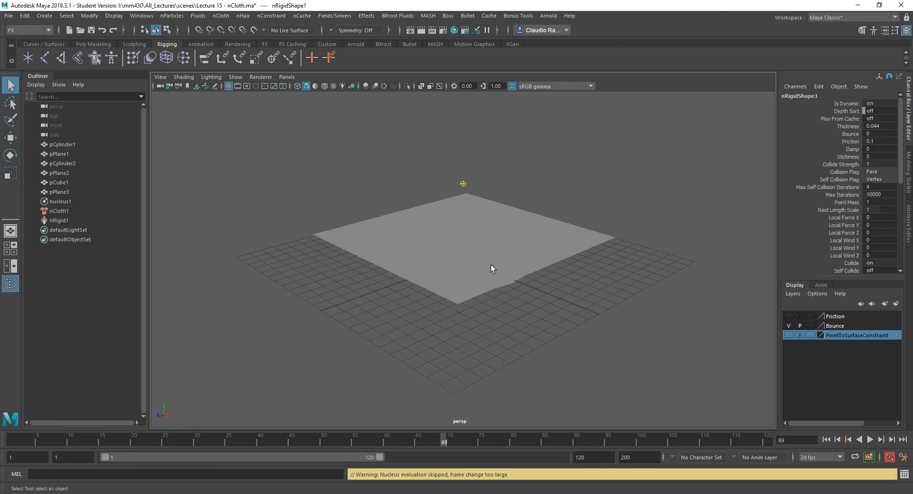
{"action": "mouse_move", "coordinate": [536, 304]}
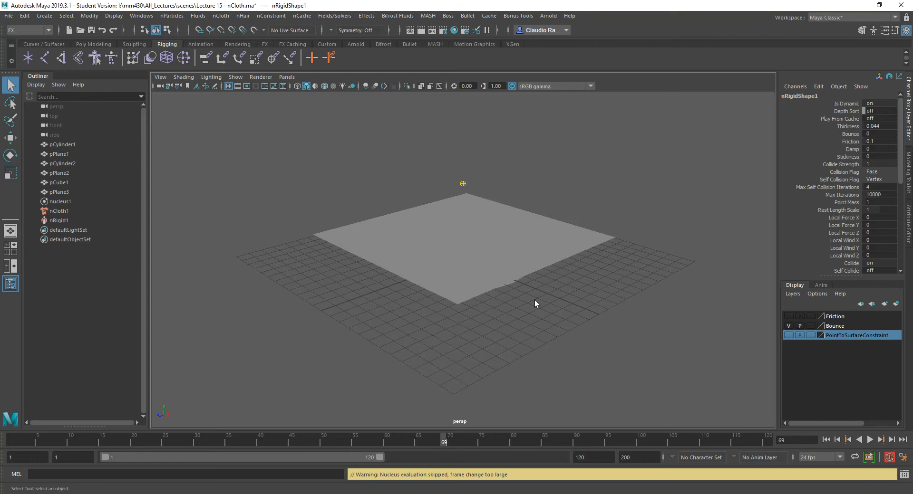
{"action": "mouse_move", "coordinate": [547, 287]}
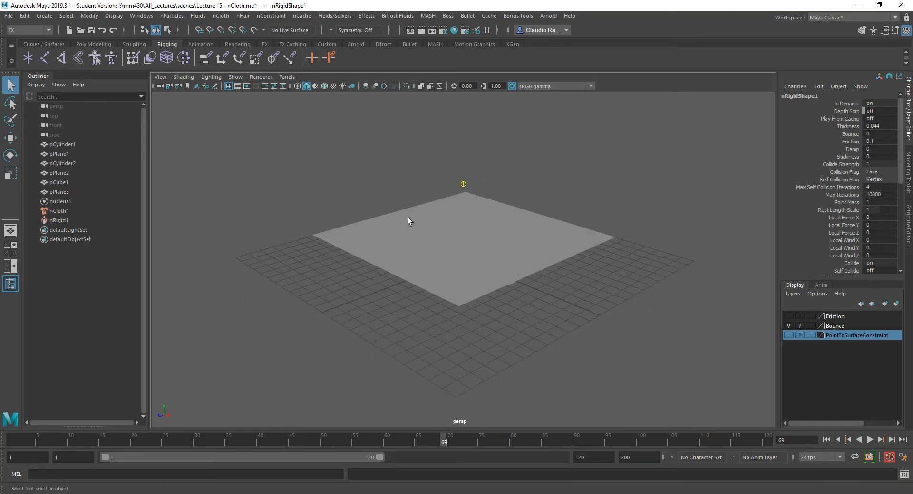
{"action": "mouse_move", "coordinate": [407, 266]}
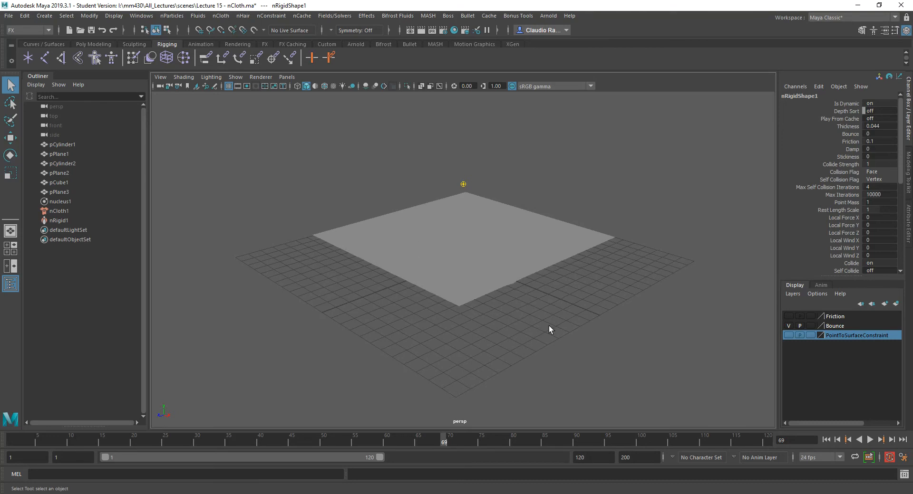
{"action": "mouse_move", "coordinate": [411, 301]}
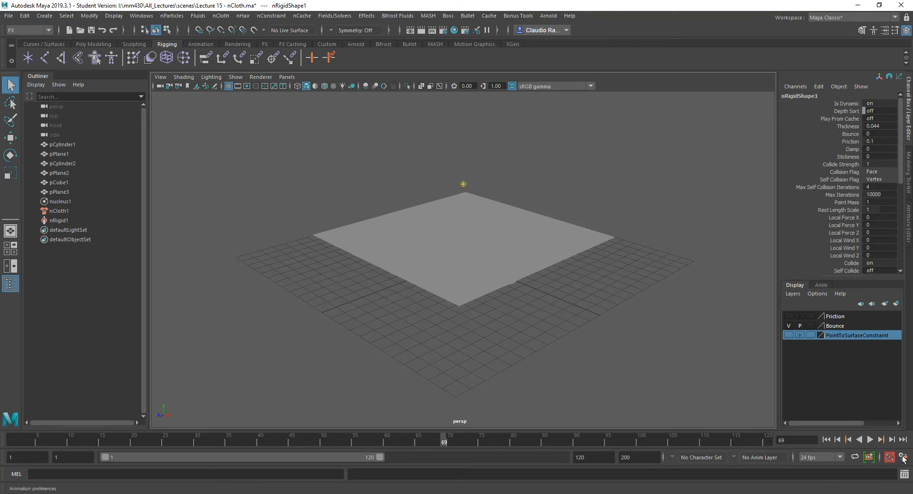
Set Time Slider playback speed to Play every frame and save the preferences
{"action": "left_click", "coordinate": [907, 457]}
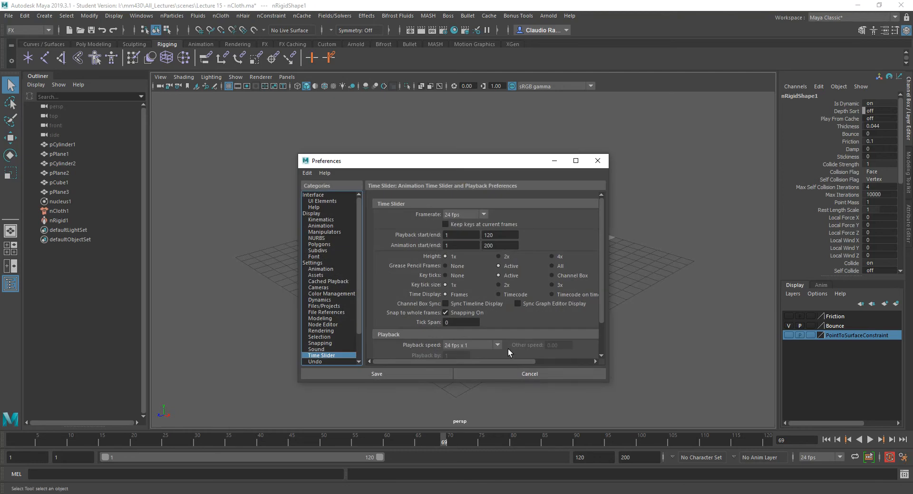
{"action": "left_click", "coordinate": [472, 345]}
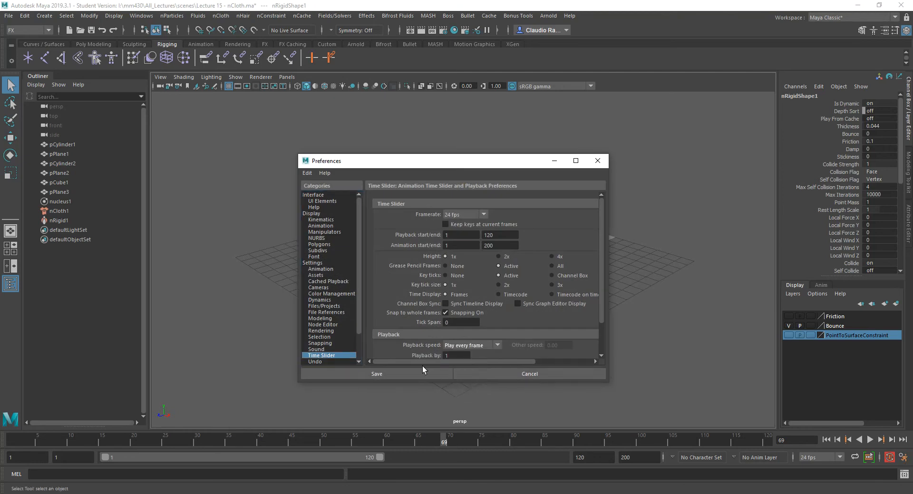
{"action": "left_click", "coordinate": [376, 373]}
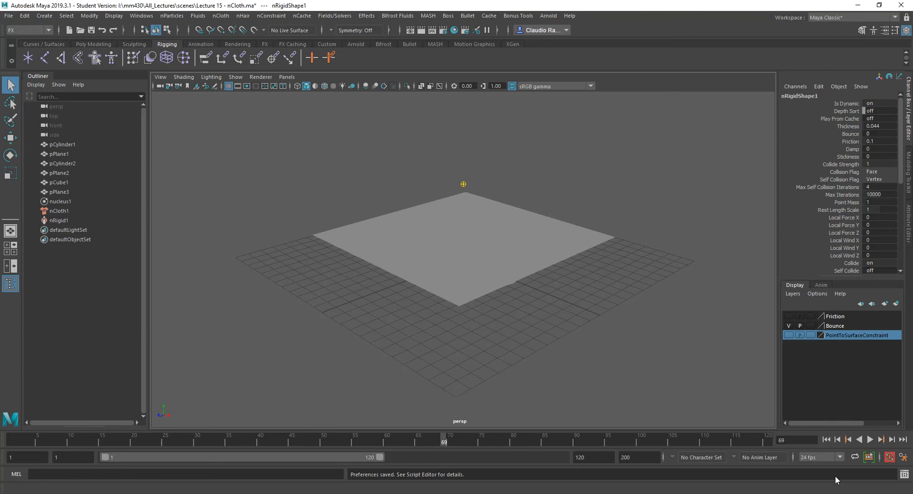
Rewind and play the cloth drop onto the cylinder twice, stopping each run
{"action": "left_click", "coordinate": [826, 440]}
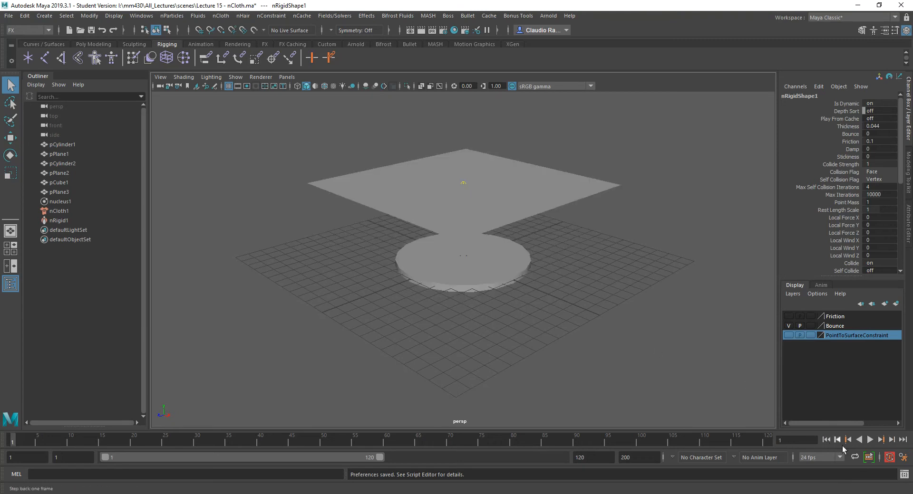
{"action": "left_click", "coordinate": [869, 440]}
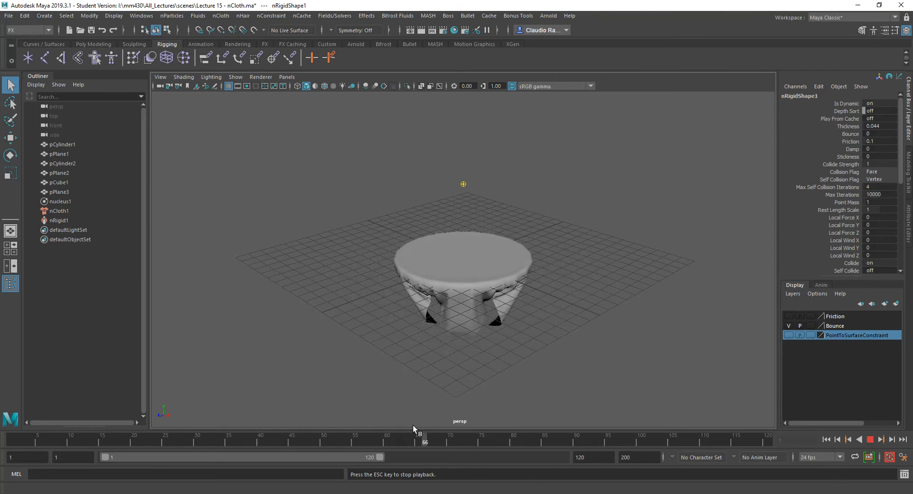
{"action": "left_click", "coordinate": [870, 439]}
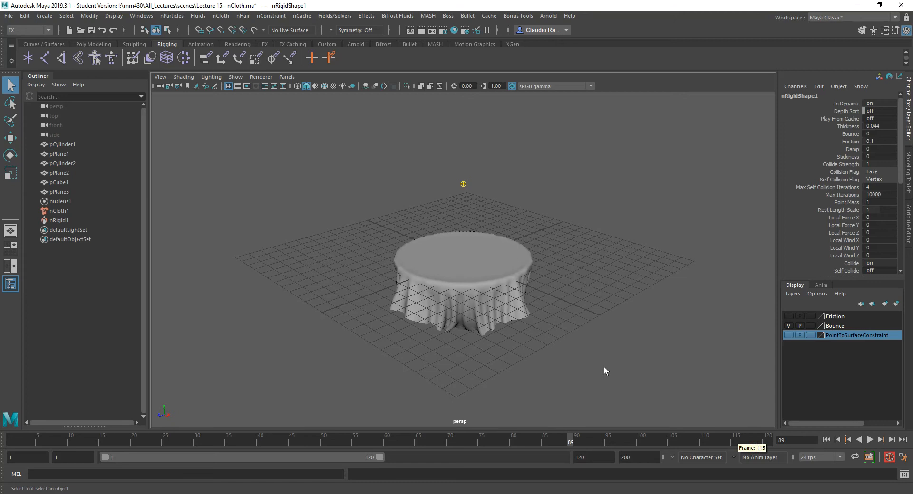
{"action": "left_click", "coordinate": [880, 440]}
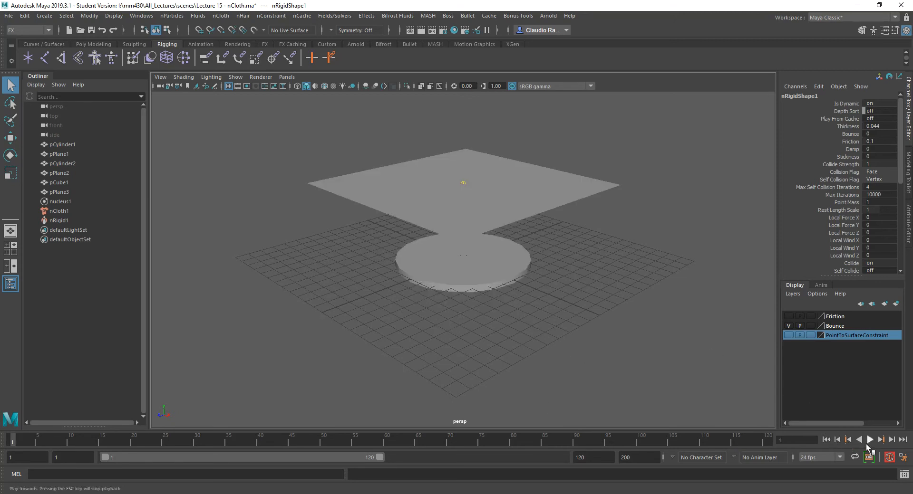
{"action": "left_click", "coordinate": [870, 440]}
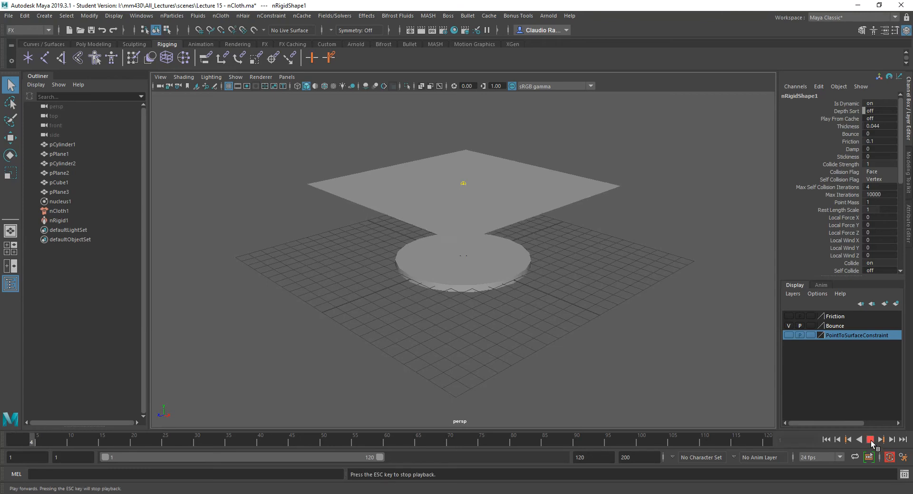
{"action": "left_click", "coordinate": [869, 440]}
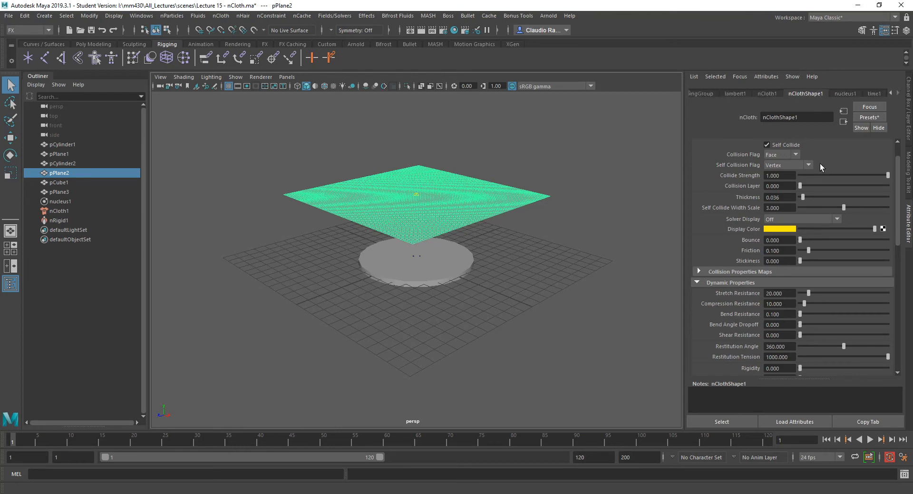
{"action": "mouse_move", "coordinate": [763, 260]}
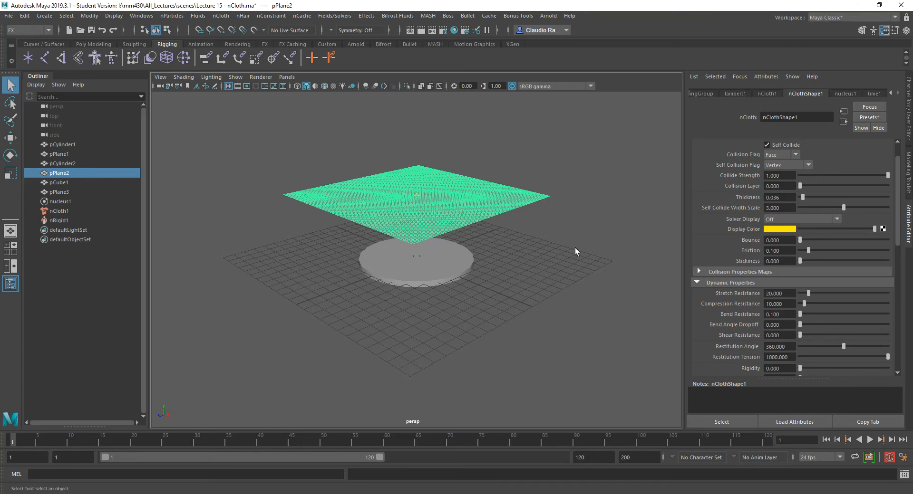
{"action": "mouse_move", "coordinate": [620, 227]}
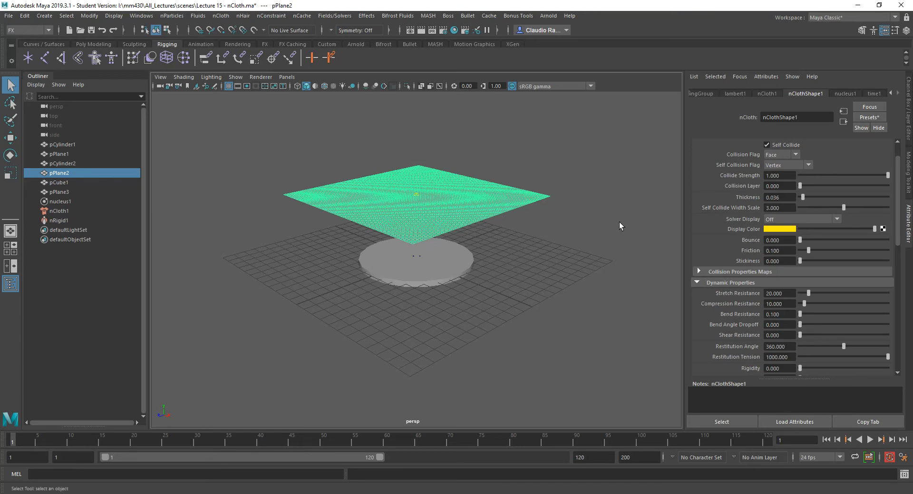
Set nClothShape1 Collisions Bounce to 1
{"action": "left_click", "coordinate": [780, 240]}
{"action": "type", "text": "1.000"}
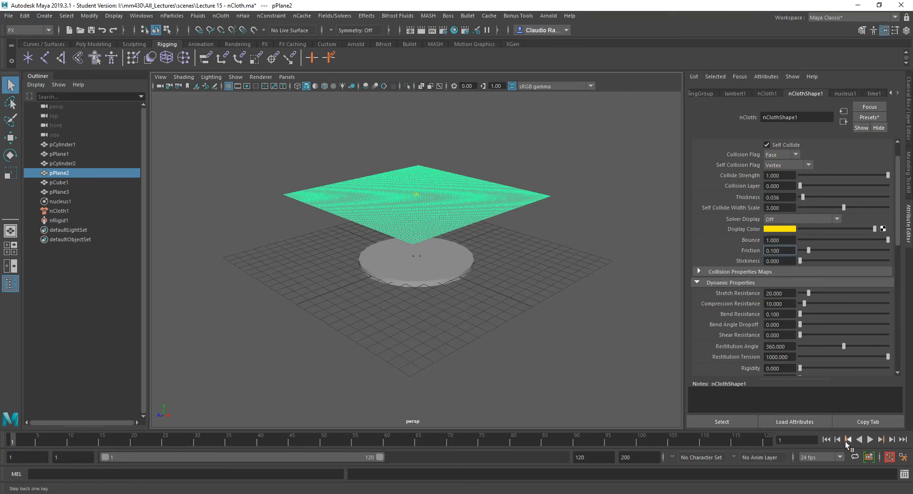
Replay the cloth drop from the start with Bounce at 1, then stop
{"action": "left_click", "coordinate": [881, 440]}
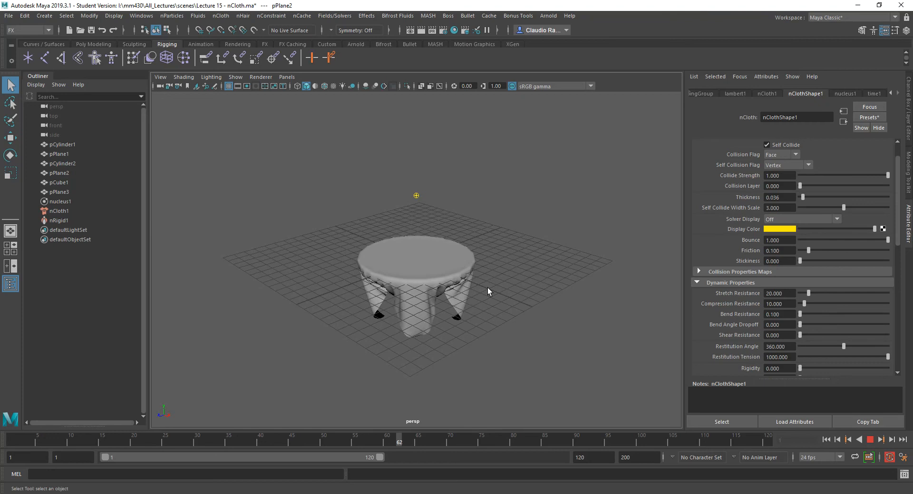
{"action": "left_click", "coordinate": [870, 440]}
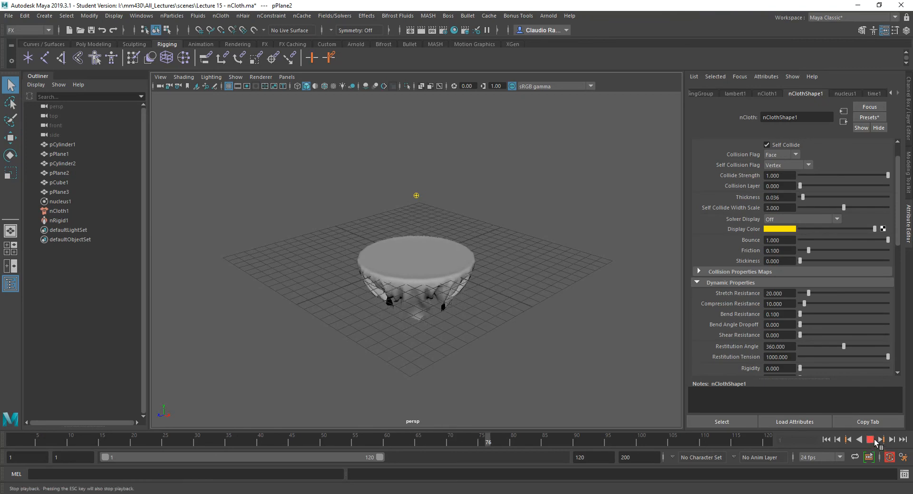
{"action": "left_click", "coordinate": [869, 439]}
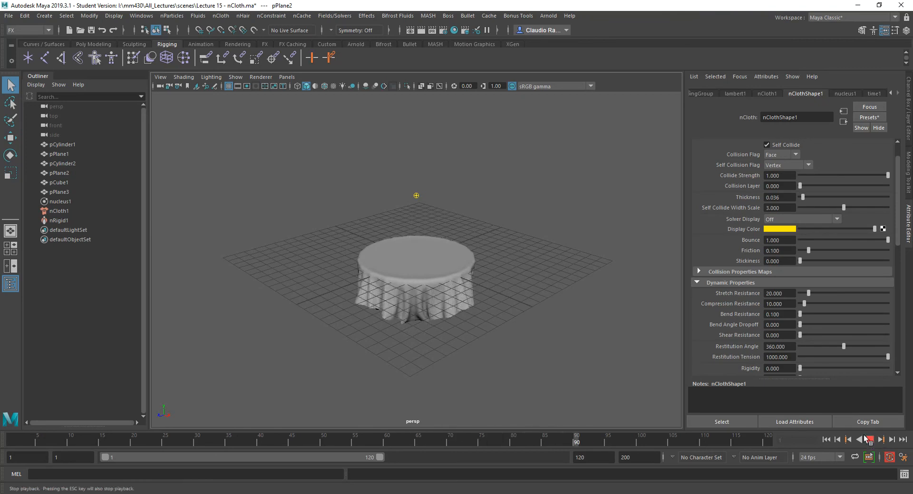
{"action": "left_click", "coordinate": [885, 440]}
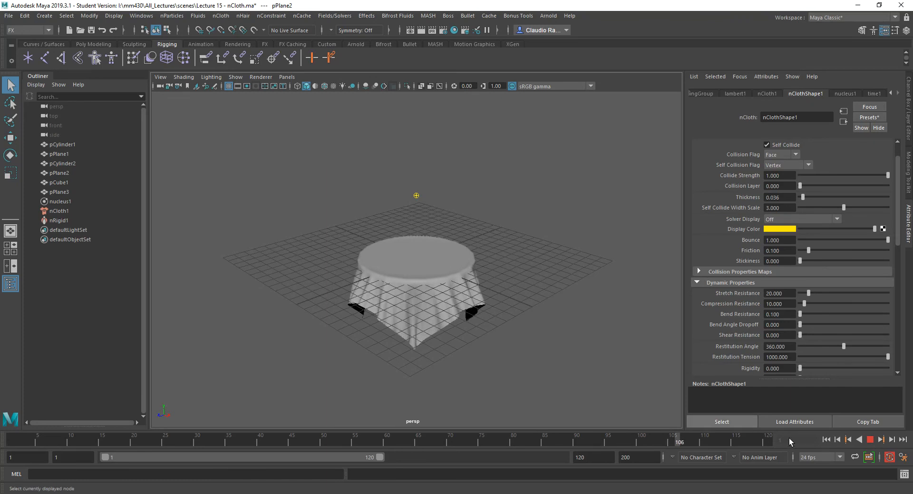
{"action": "left_click", "coordinate": [870, 439]}
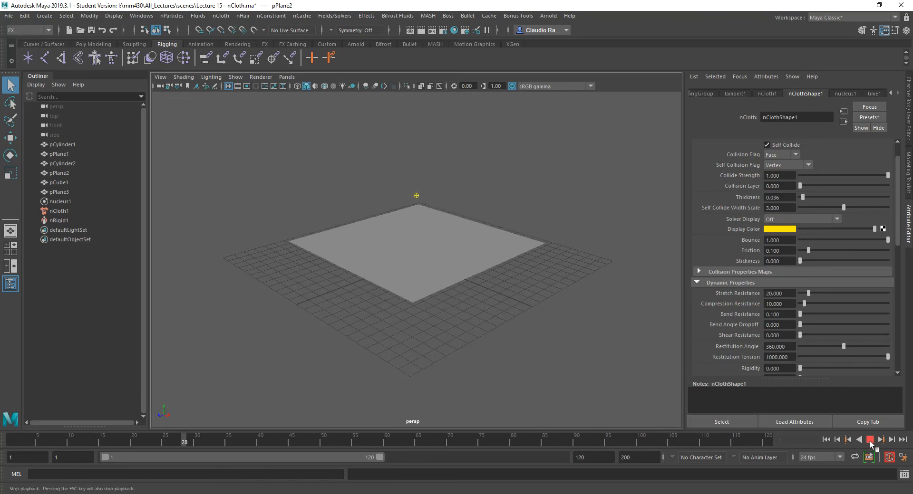
{"action": "left_click", "coordinate": [871, 440]}
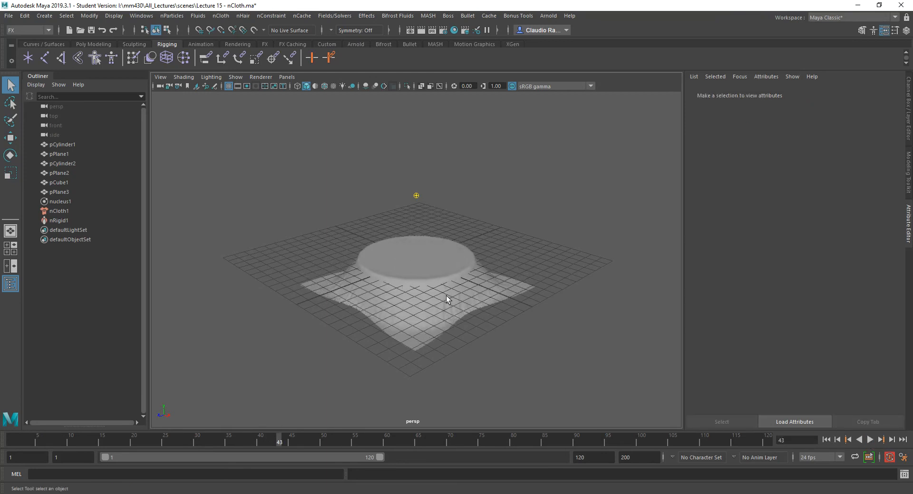
Reselect pPlane2 and replay the drop with Bounce at 1.15, then 1.2
{"action": "left_click", "coordinate": [59, 173]}
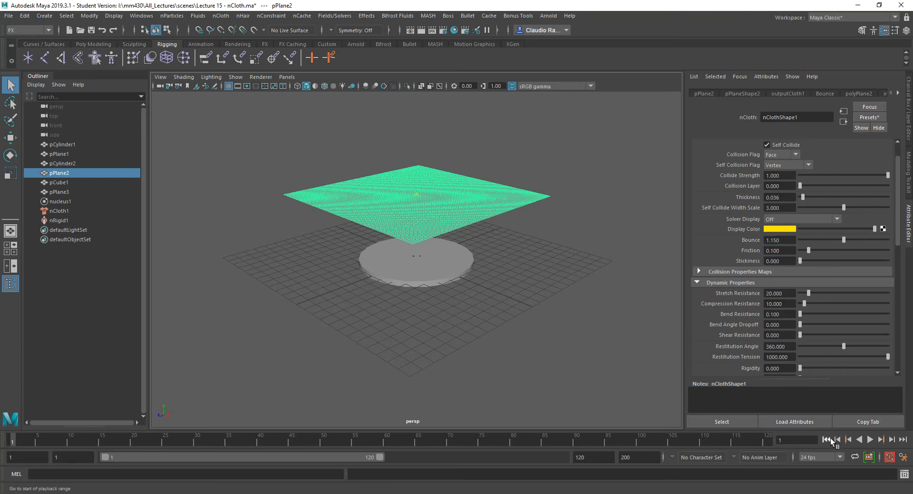
{"action": "left_click", "coordinate": [869, 440]}
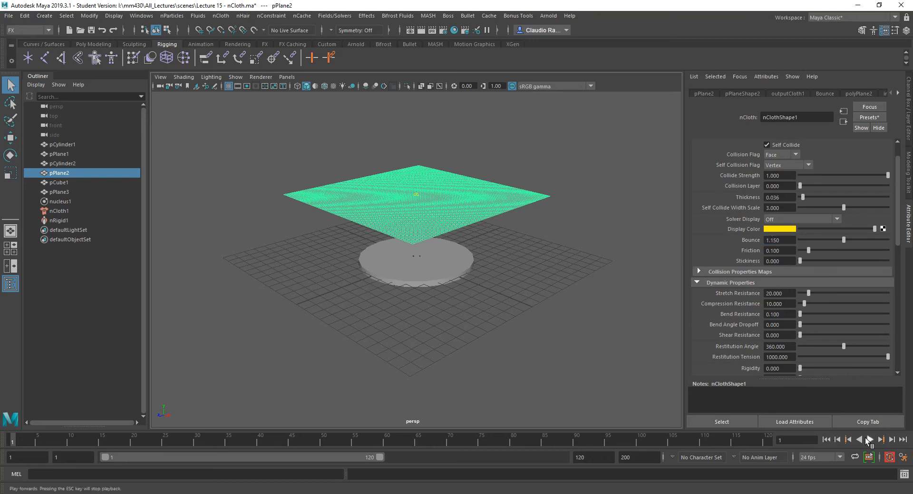
{"action": "left_click", "coordinate": [868, 440]}
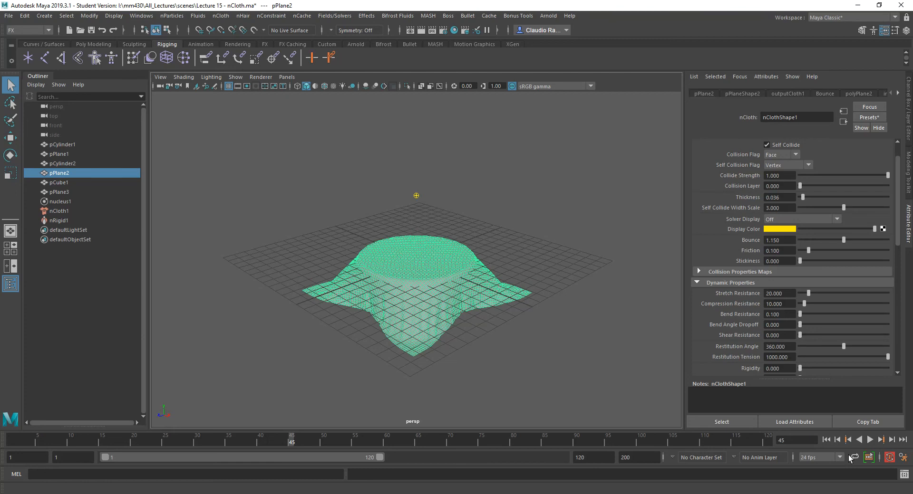
{"action": "left_click", "coordinate": [825, 440]}
{"action": "type", "text": "1.200"}
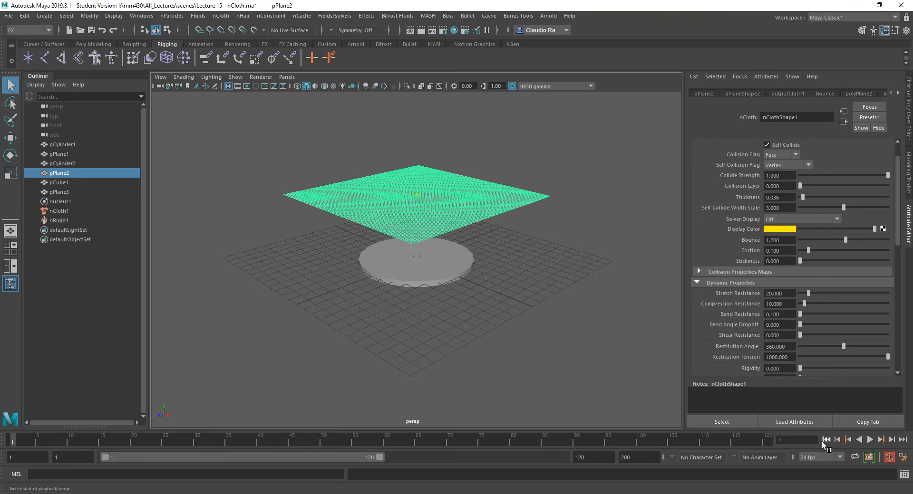
{"action": "left_click", "coordinate": [869, 440]}
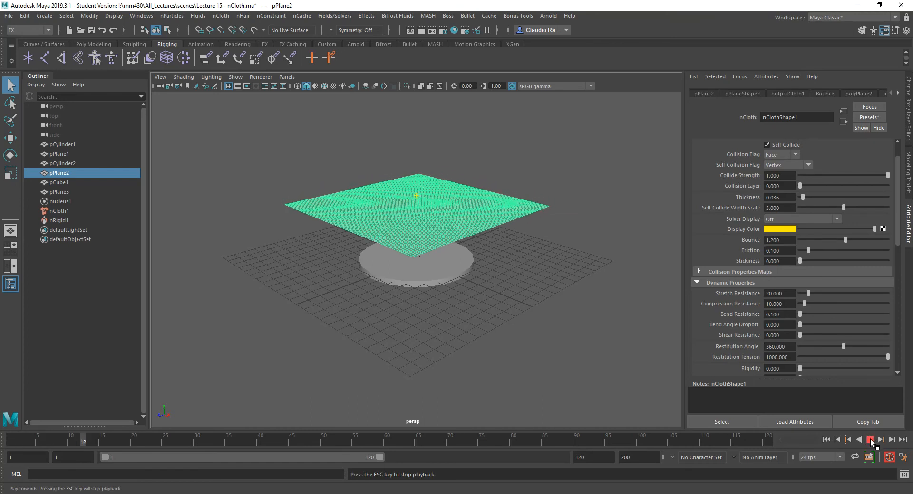
{"action": "left_click", "coordinate": [870, 440]}
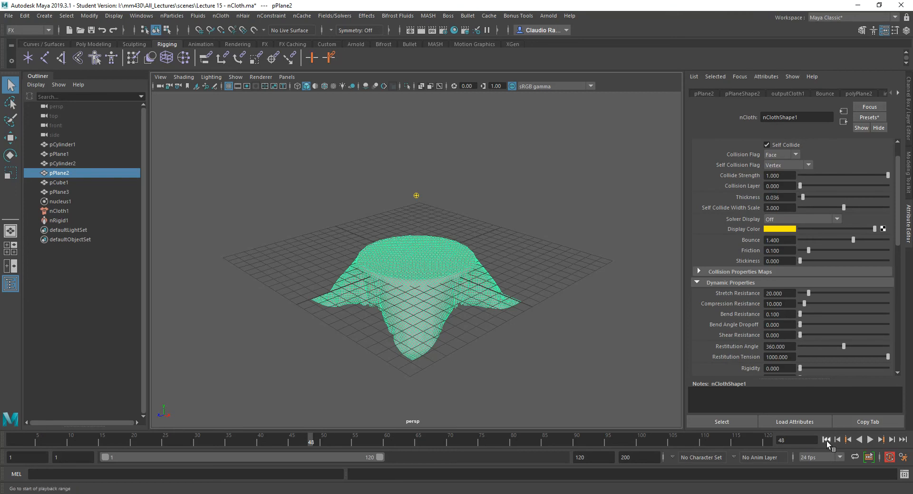
Rewind and replay the drop at Bounce 1.4, then reselect pPlane2
{"action": "left_click", "coordinate": [869, 440]}
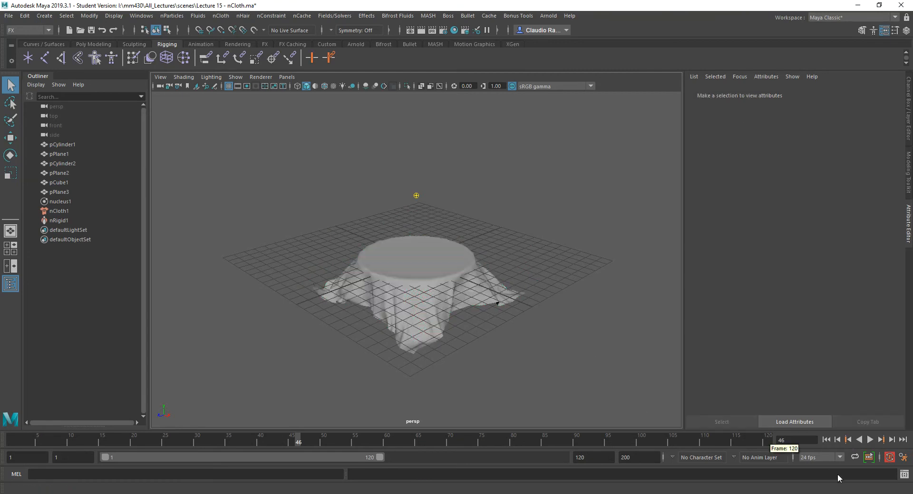
{"action": "left_click", "coordinate": [869, 440]}
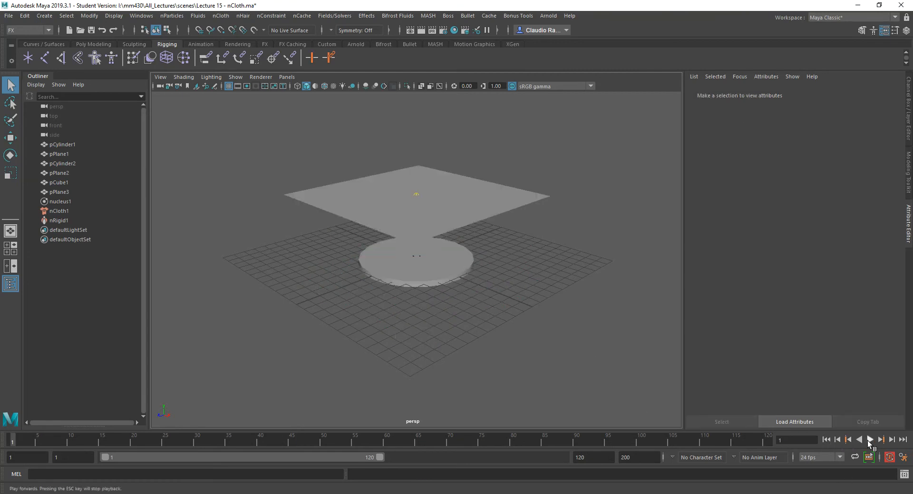
{"action": "left_click", "coordinate": [868, 440]}
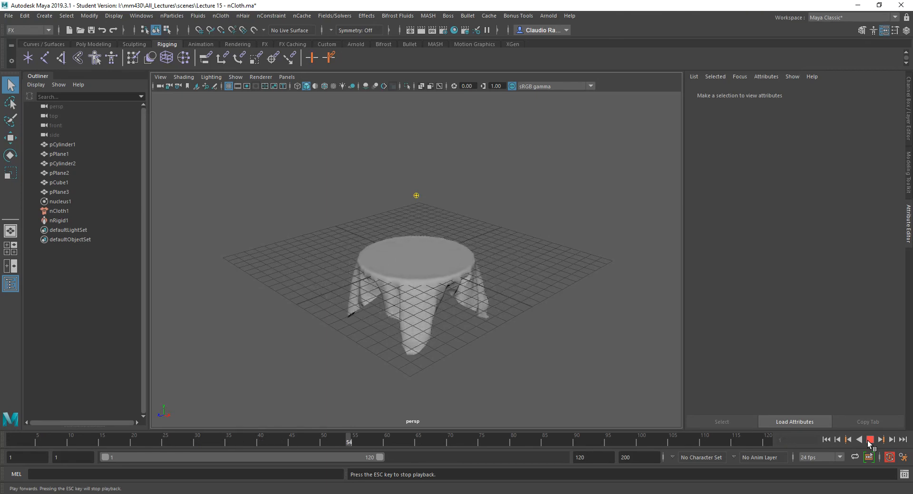
{"action": "left_click", "coordinate": [58, 173]}
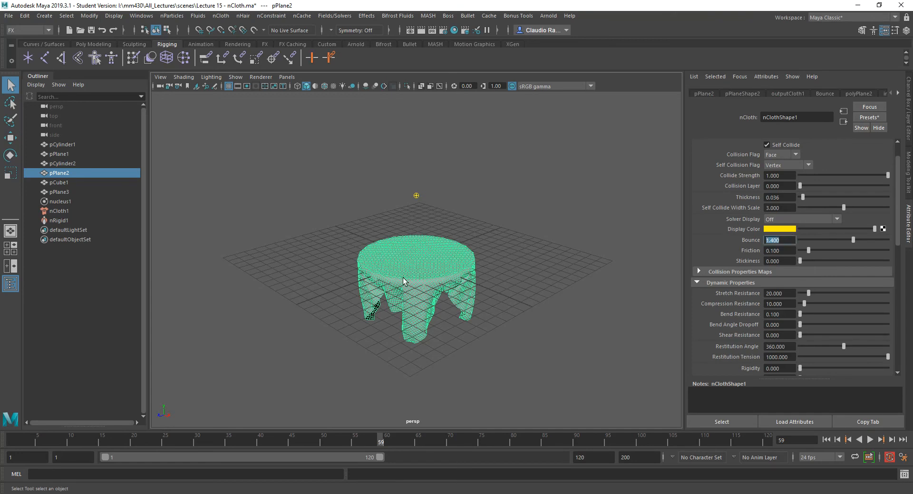
{"action": "mouse_move", "coordinate": [469, 255]}
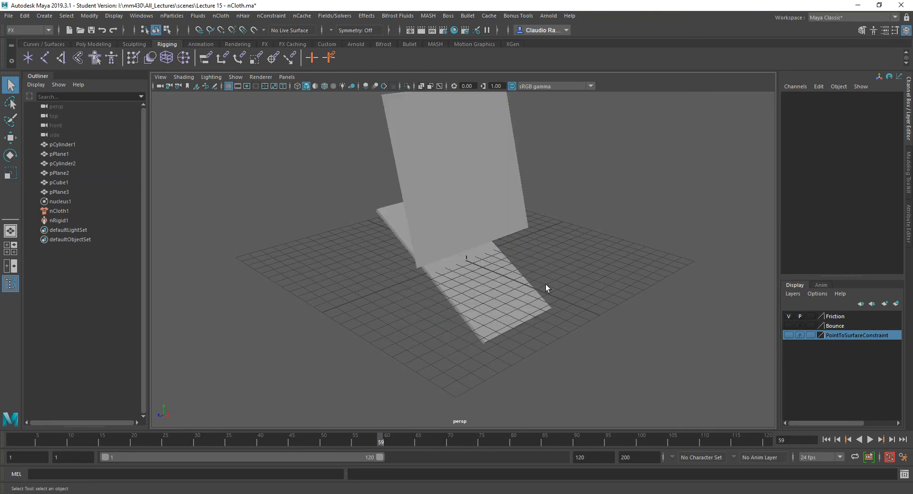
Select the steeply tilted pPlane3 in the Friction scene and show its settings
{"action": "left_click", "coordinate": [58, 210]}
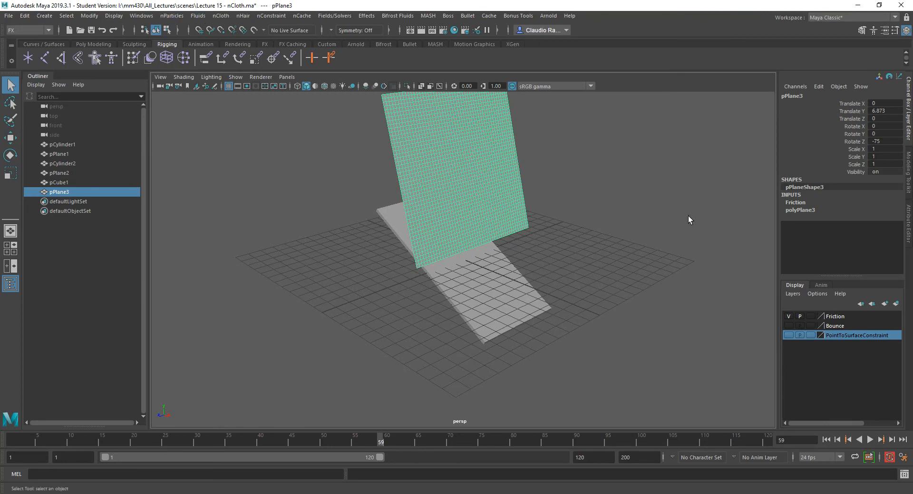
{"action": "left_click", "coordinate": [800, 209]}
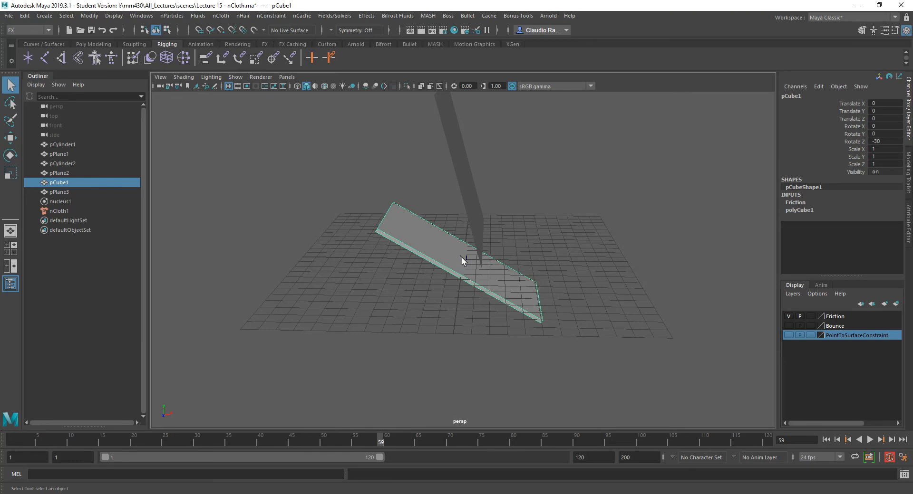
{"action": "mouse_move", "coordinate": [433, 250]}
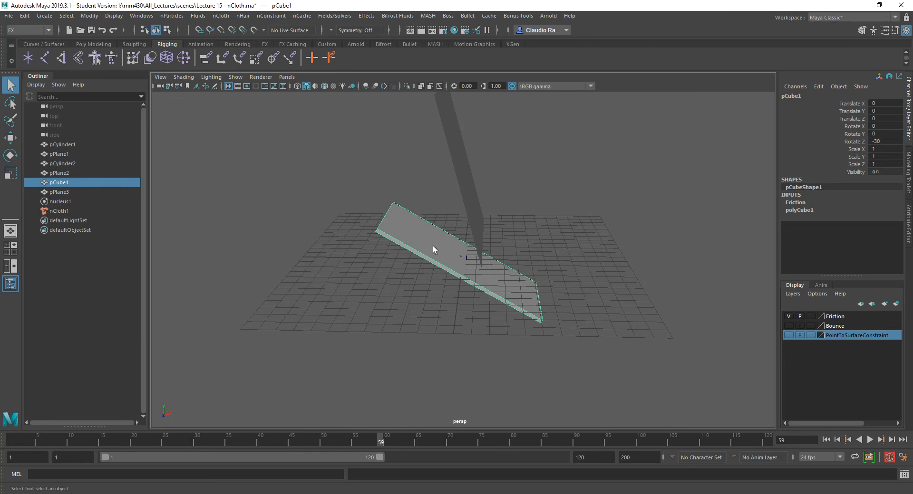
{"action": "left_click", "coordinate": [59, 210]}
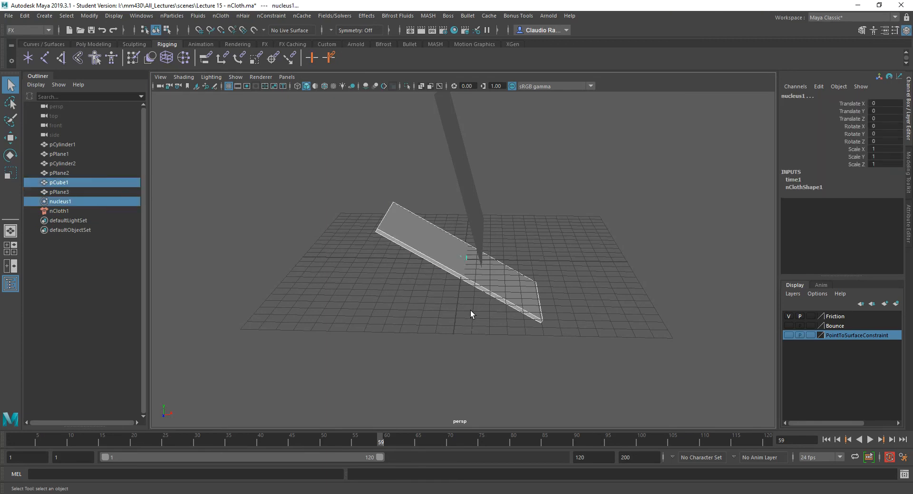
{"action": "left_click", "coordinate": [61, 201]}
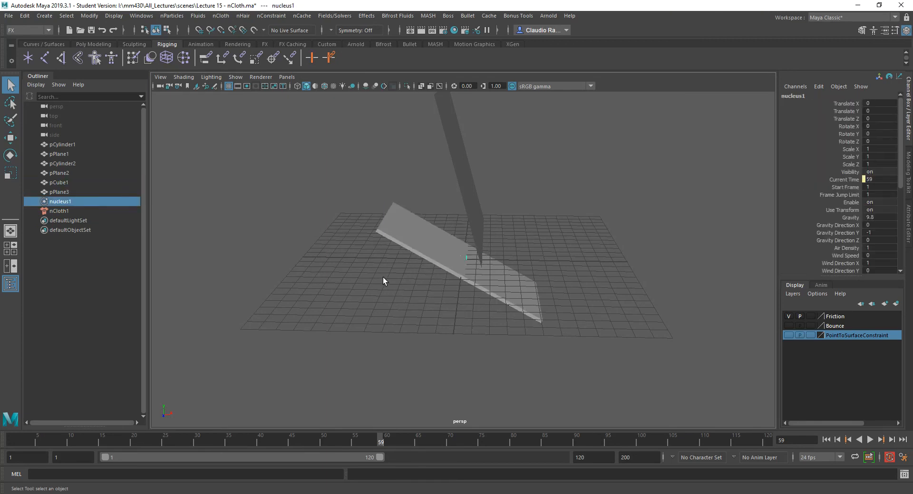
{"action": "left_click", "coordinate": [58, 201]}
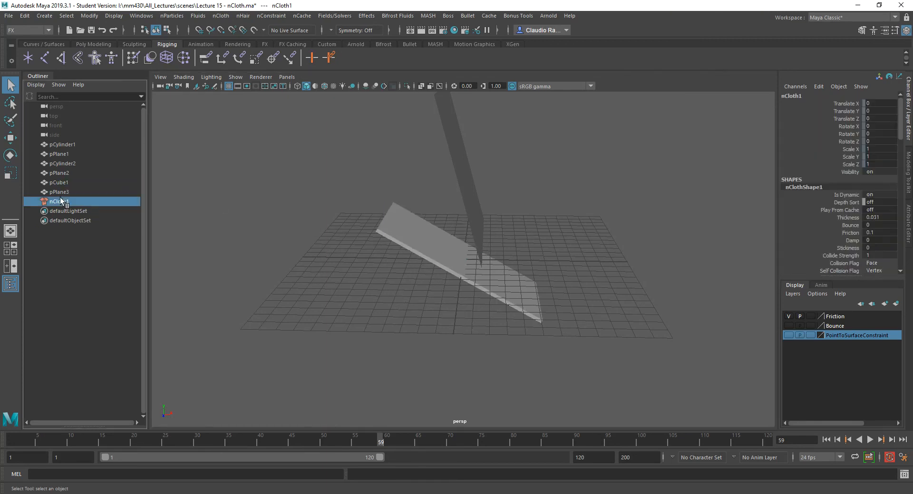
{"action": "left_click", "coordinate": [60, 192]}
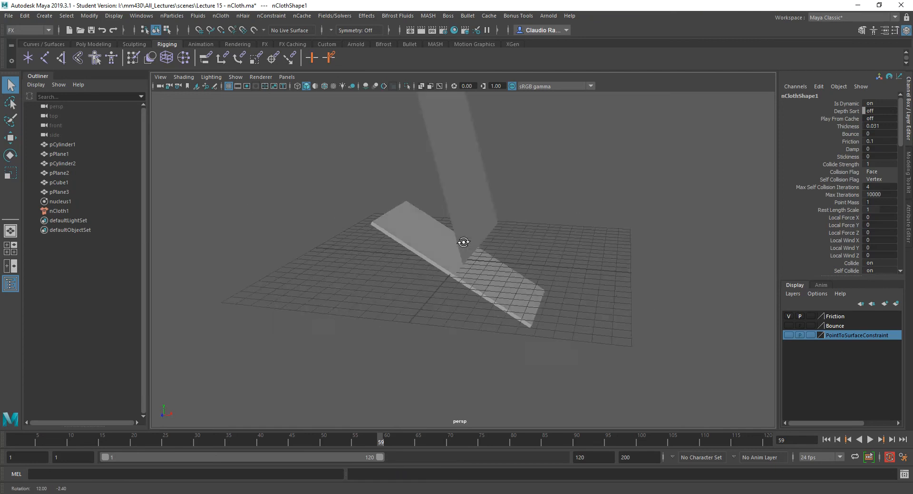
{"action": "left_click", "coordinate": [59, 182]}
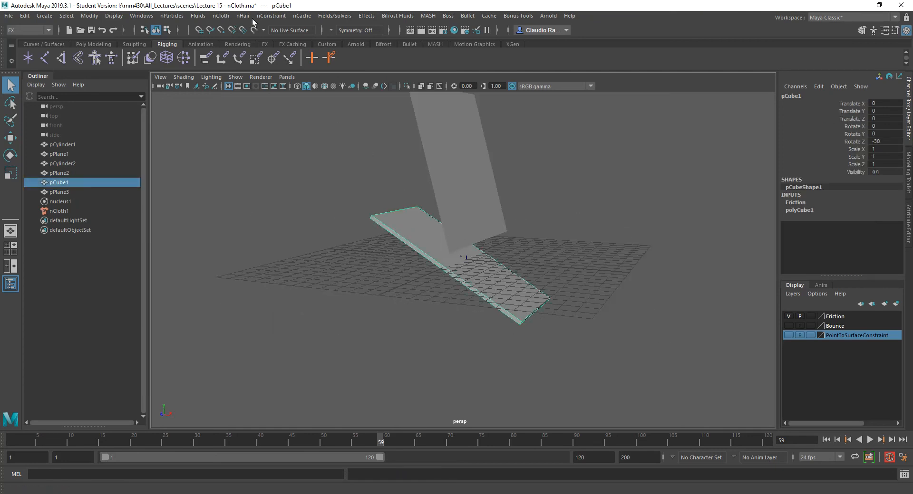
{"action": "mouse_move", "coordinate": [221, 16]}
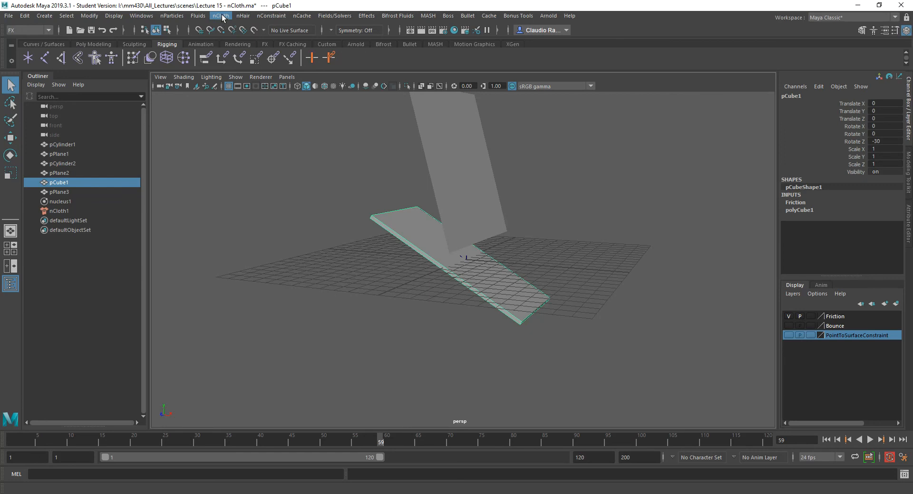
Make pCube1 a passive collider and test-play the cloth landing on it
{"action": "left_click", "coordinate": [220, 16]}
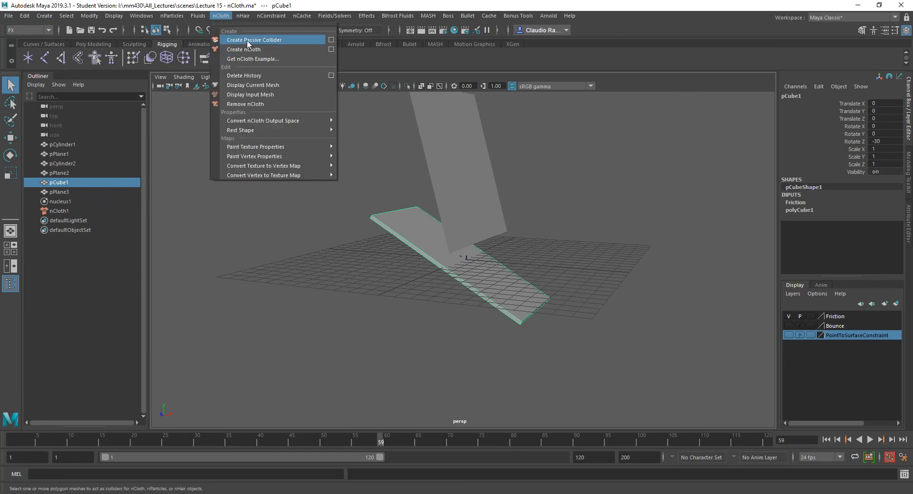
{"action": "left_click", "coordinate": [254, 39]}
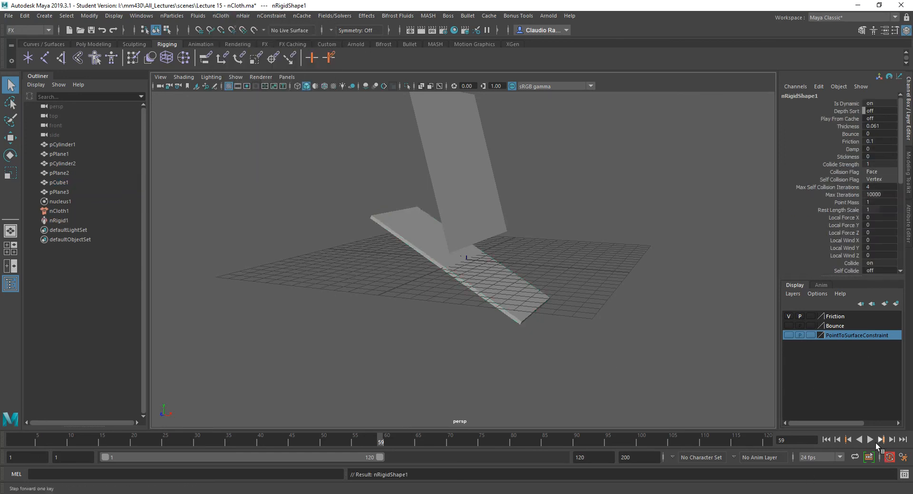
{"action": "left_click", "coordinate": [870, 440]}
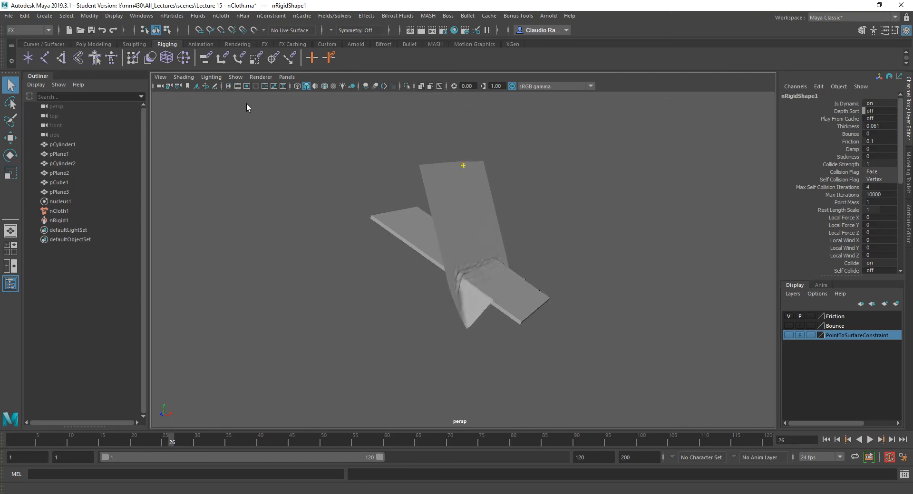
{"action": "left_click", "coordinate": [869, 440]}
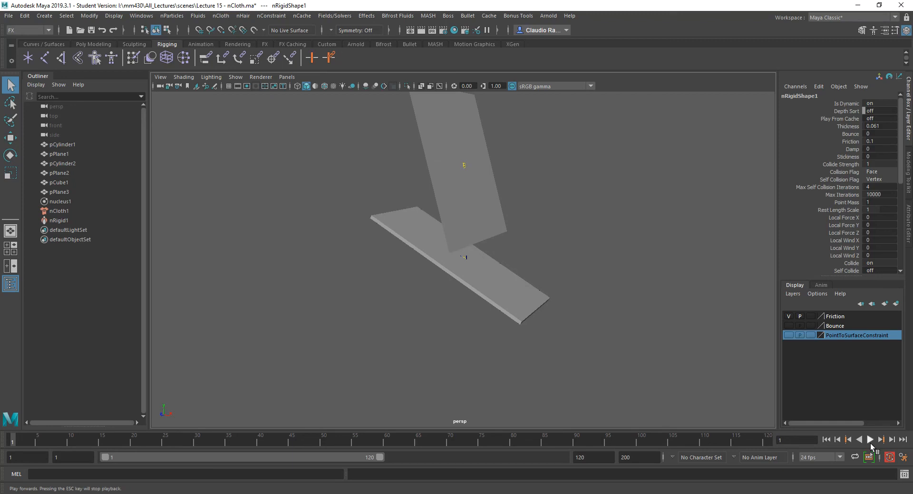
{"action": "left_click", "coordinate": [869, 440]}
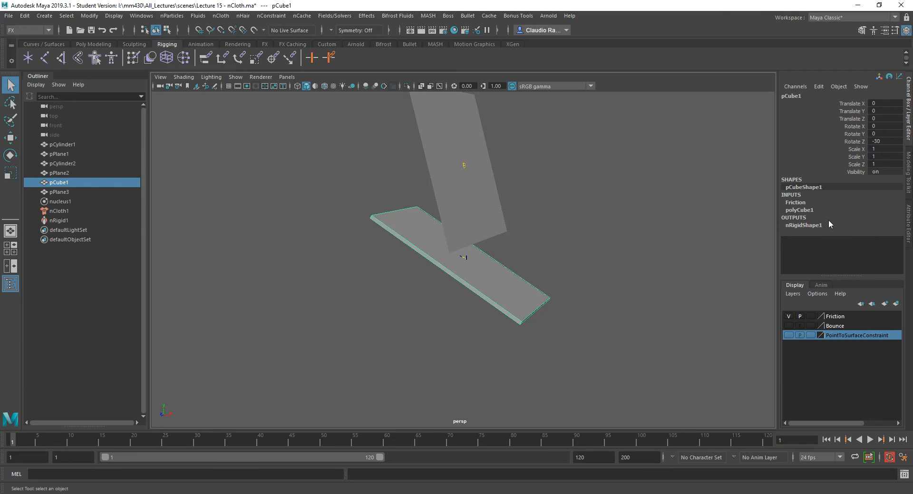
{"action": "mouse_move", "coordinate": [506, 308]}
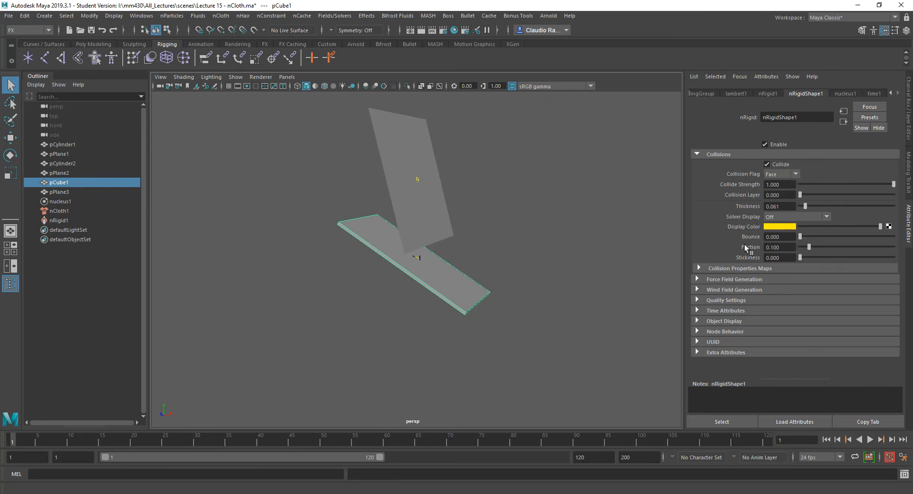
{"action": "mouse_move", "coordinate": [755, 253]}
{"action": "type", "text": "1.000"}
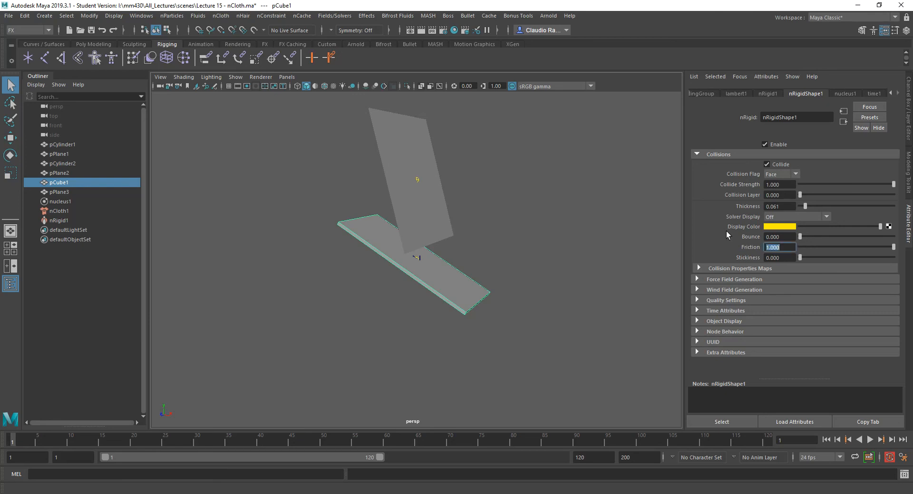
Play the simulation with the board collider's Friction at 1
{"action": "left_click", "coordinate": [872, 440]}
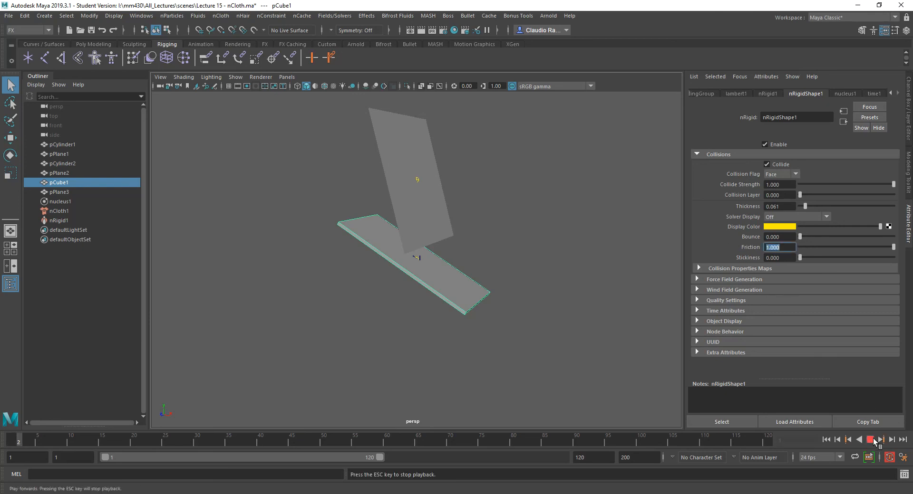
Play, rewind and replay the friction-1 simulation as the cloth bunches into heavy folds on the ramp
{"action": "left_click", "coordinate": [872, 440]}
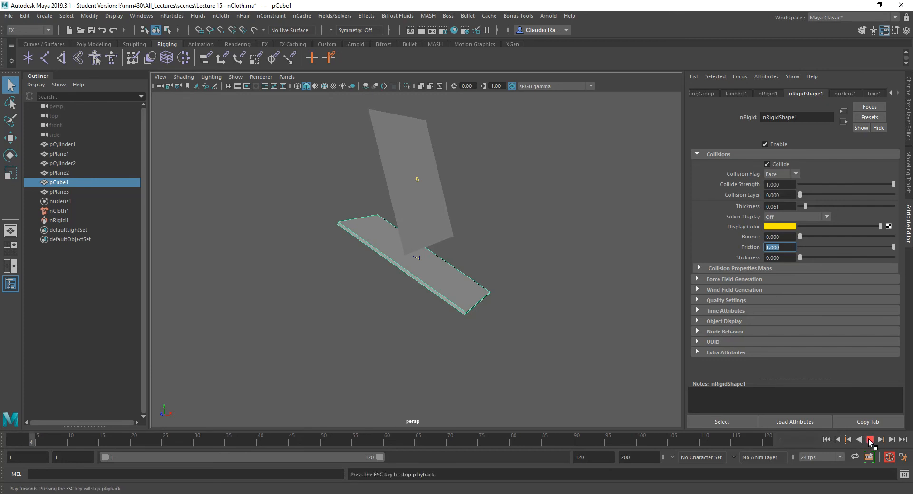
{"action": "left_click", "coordinate": [868, 440]}
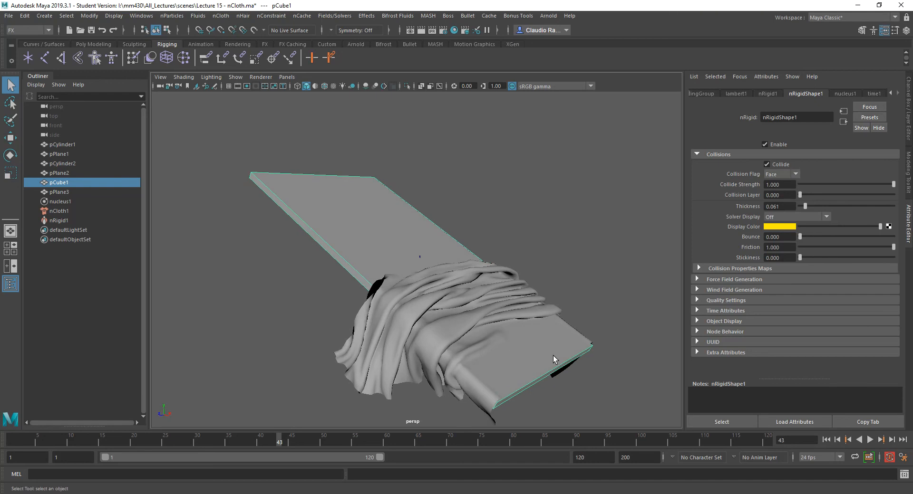
{"action": "left_click", "coordinate": [881, 440]}
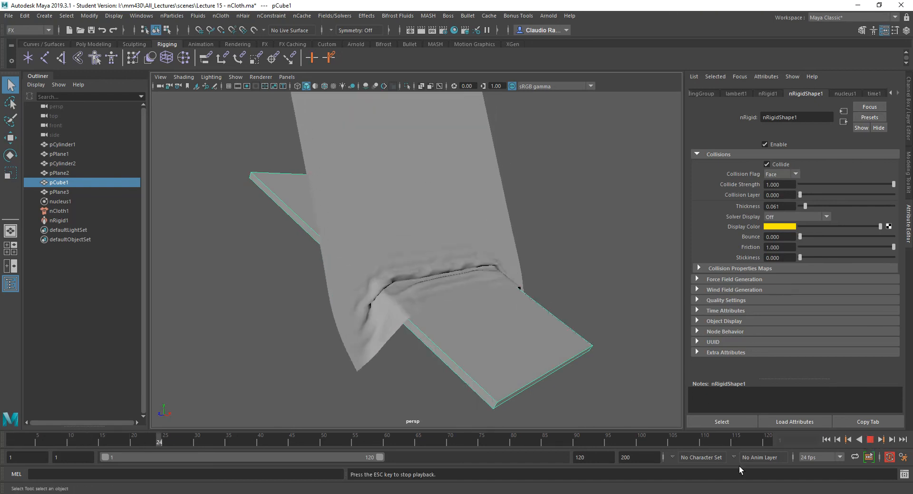
{"action": "left_click", "coordinate": [871, 440]}
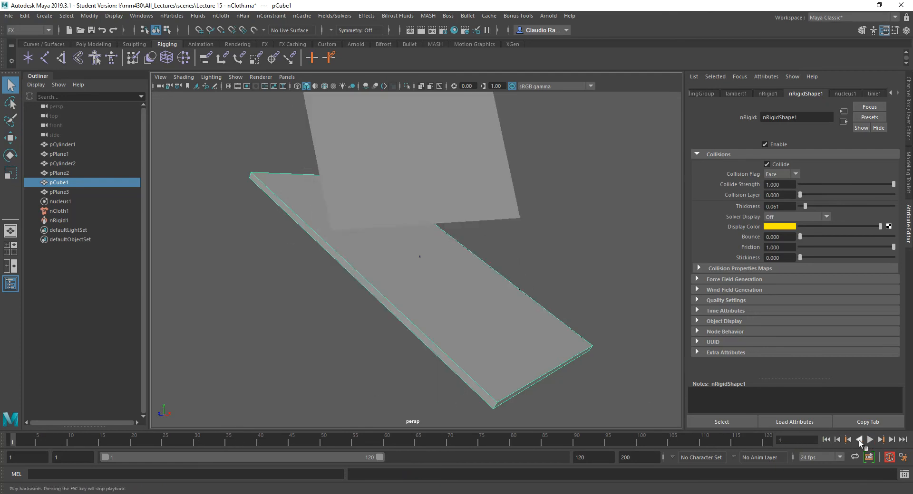
{"action": "left_click", "coordinate": [871, 440]}
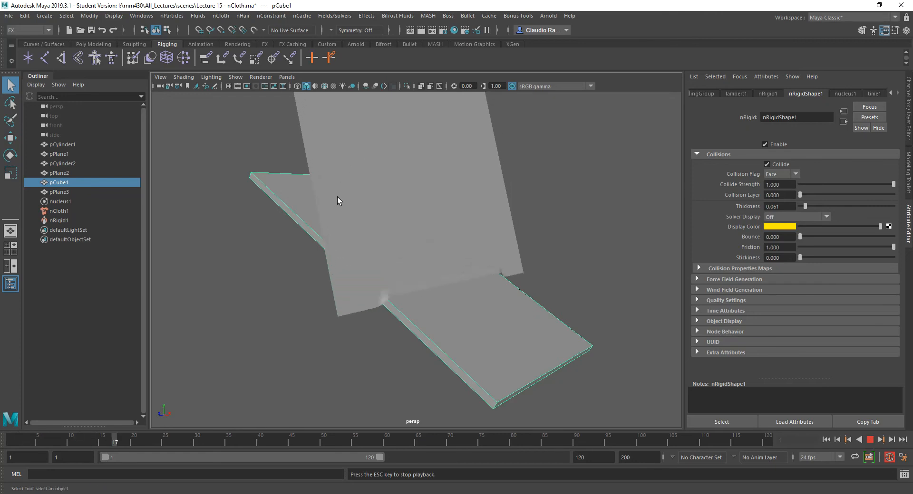
{"action": "left_click", "coordinate": [874, 440]}
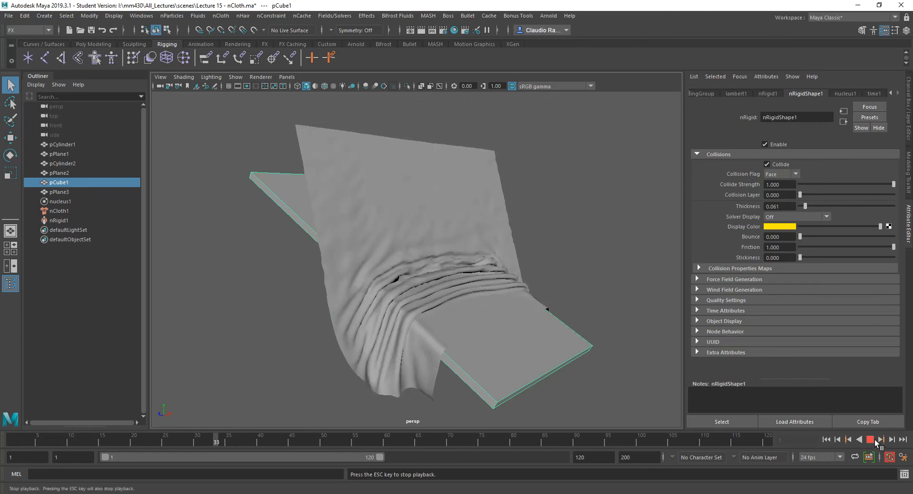